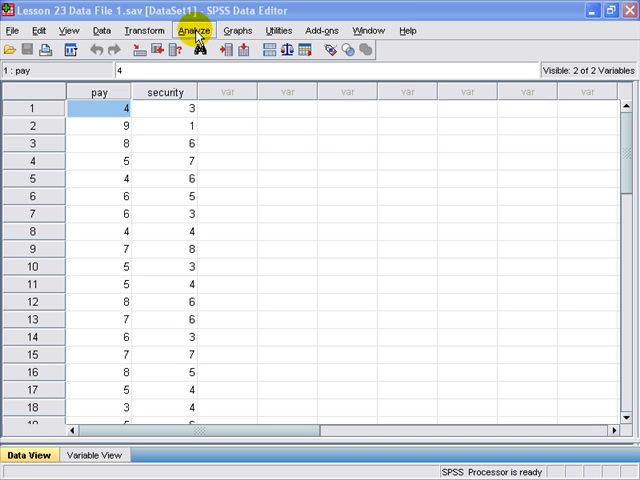
Start a Paired-Samples T Test from the Analyze > Compare Means menu.
left_click(192, 30)
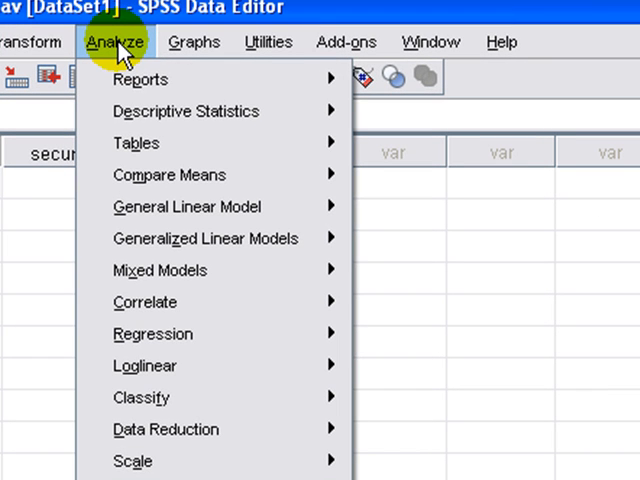
mouse_move(170, 175)
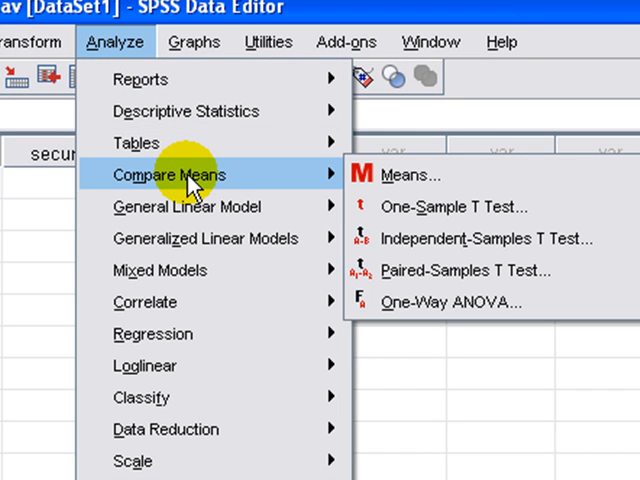
mouse_move(455, 206)
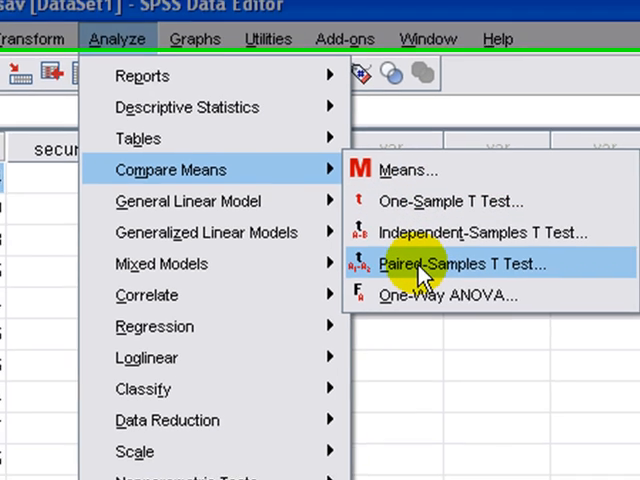
left_click(456, 263)
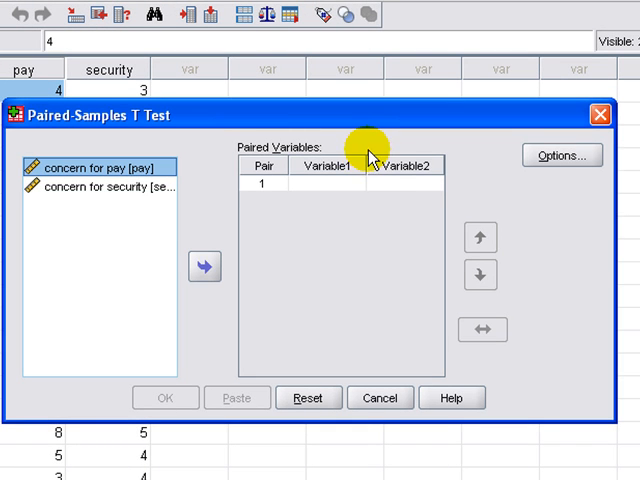
Pair concern for pay with concern for security as Pair 1 and run the test.
left_click(95, 167)
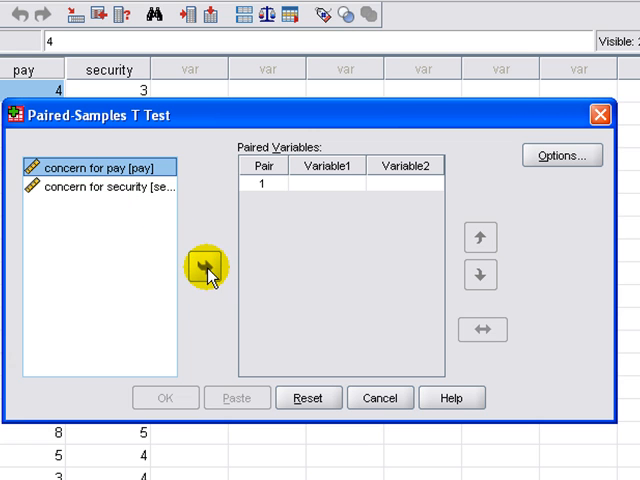
left_click(205, 265)
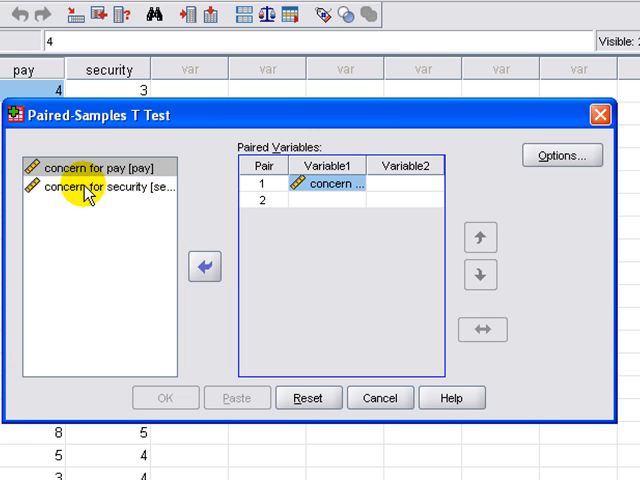
left_click(95, 187)
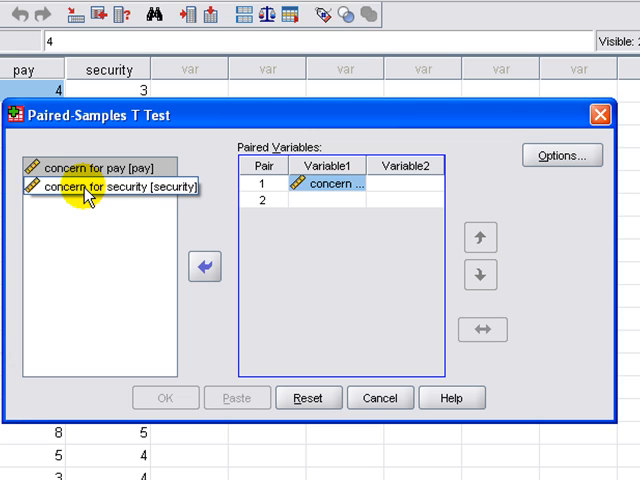
left_click(204, 265)
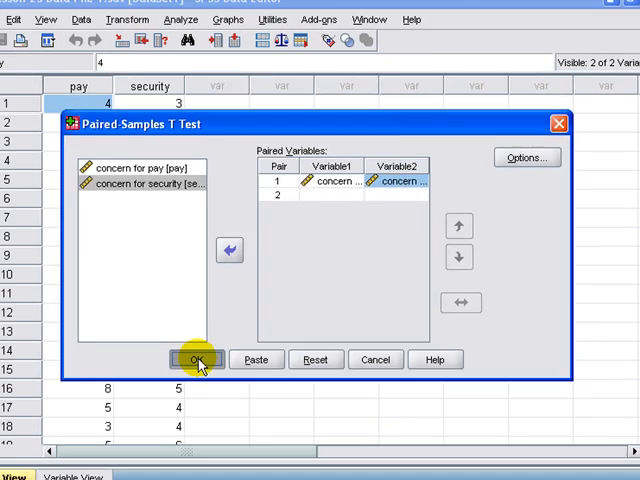
left_click(195, 359)
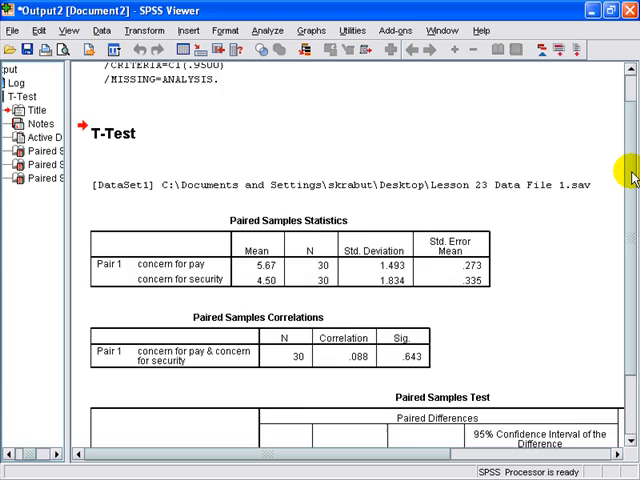
Review the paired-samples tables (t = 2.827, df = 29, p = .008) and close the Viewer.
scroll("down", 3)
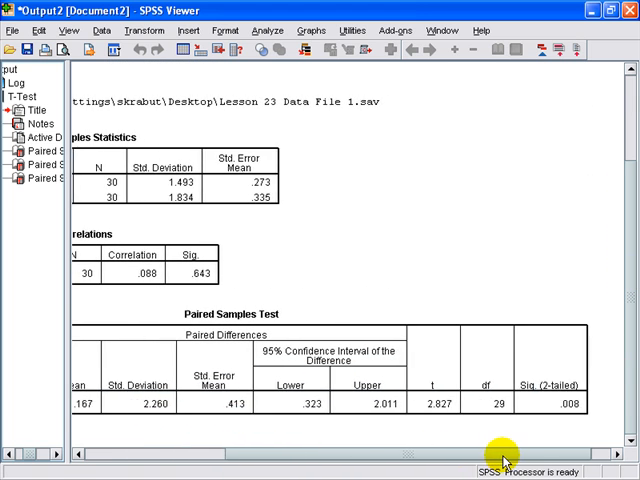
scroll("left", 3)
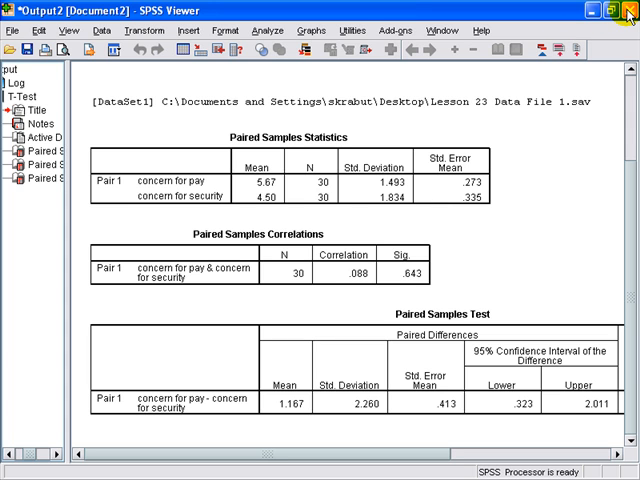
left_click(631, 11)
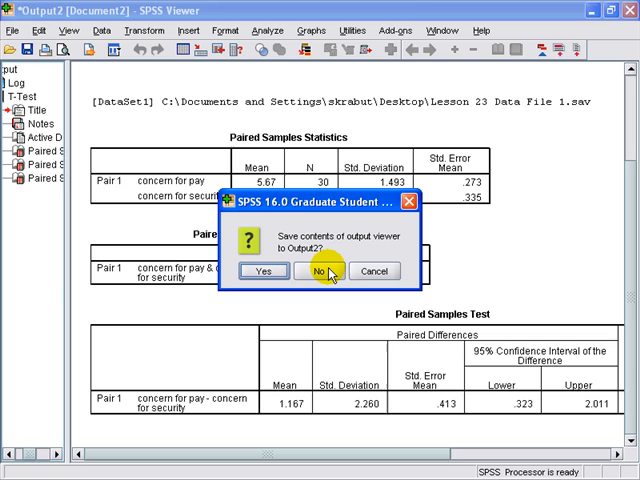
Discard the t-test output without saving and return to the data sheet.
left_click(330, 271)
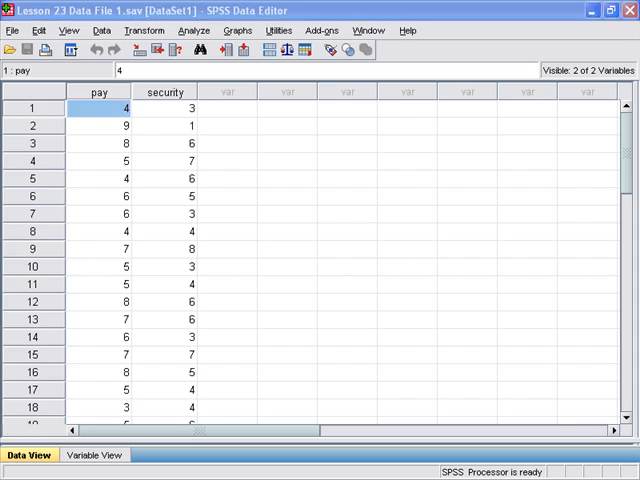
mouse_move(265, 110)
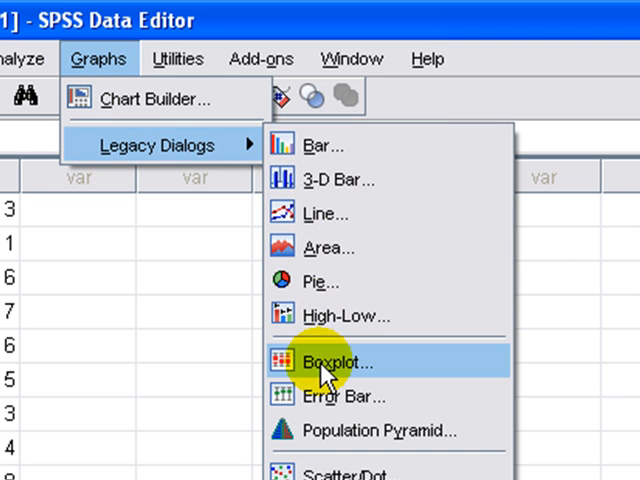
Begin a Simple boxplot summarising separate variables and go to Define.
left_click(329, 362)
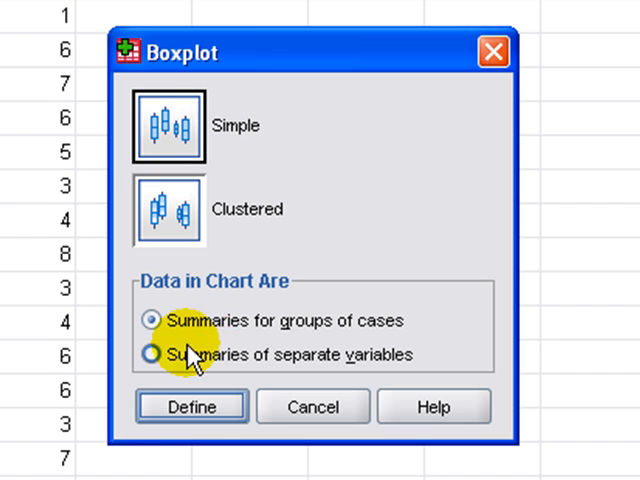
left_click(154, 354)
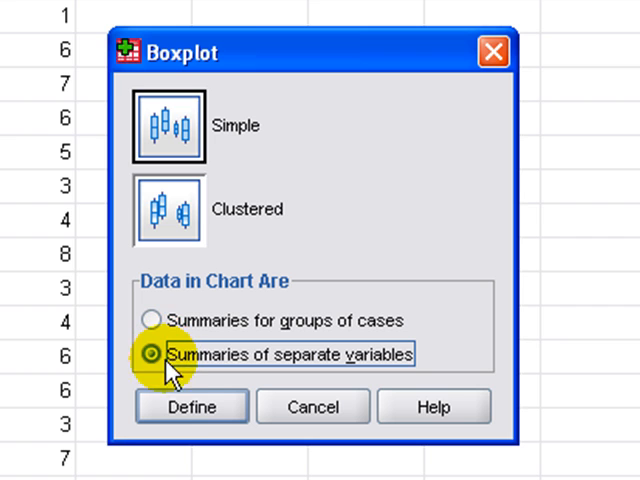
left_click(191, 406)
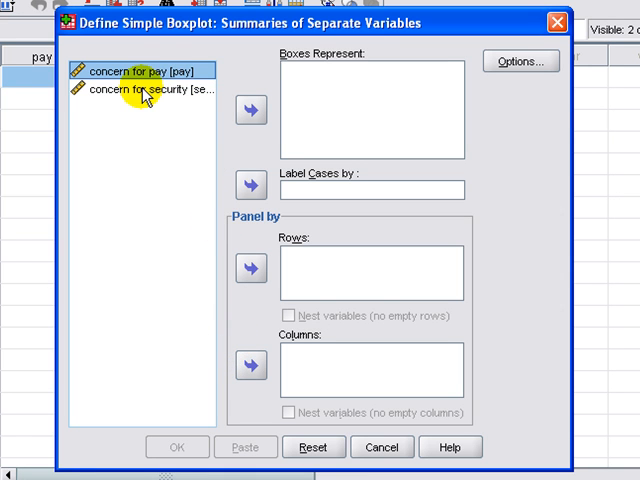
Make concern for pay and concern for security the boxes and create the boxplot.
left_click(150, 90)
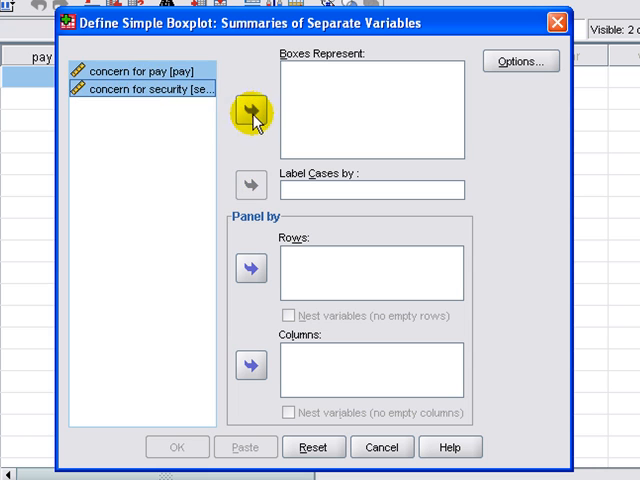
left_click(251, 110)
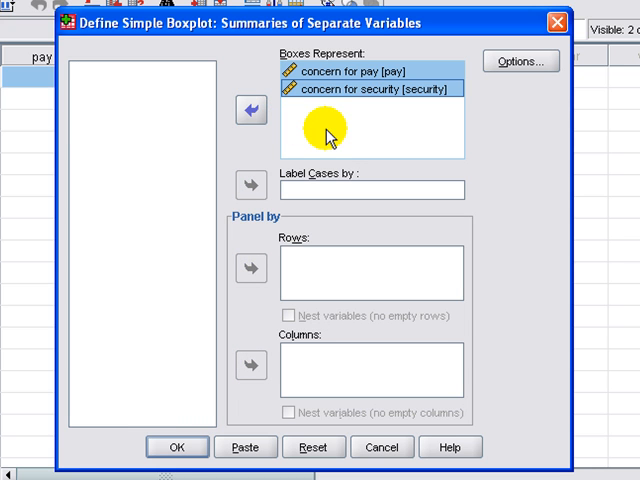
mouse_move(240, 340)
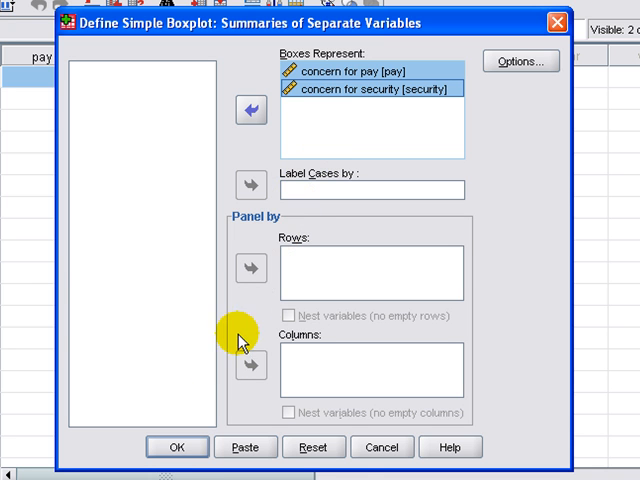
left_click(177, 447)
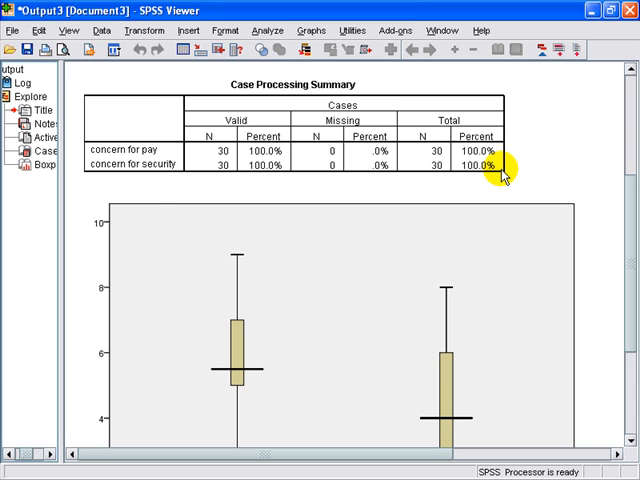
left_click(73, 30)
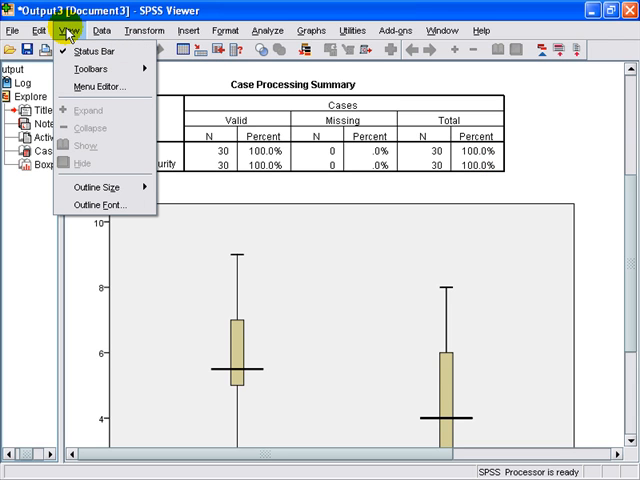
mouse_move(285, 42)
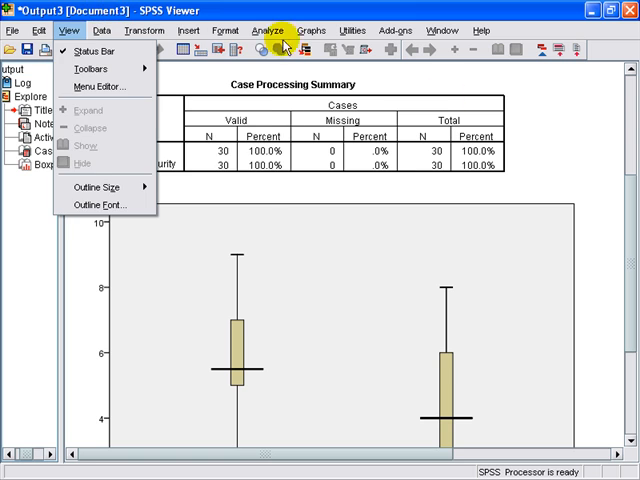
left_click(69, 30)
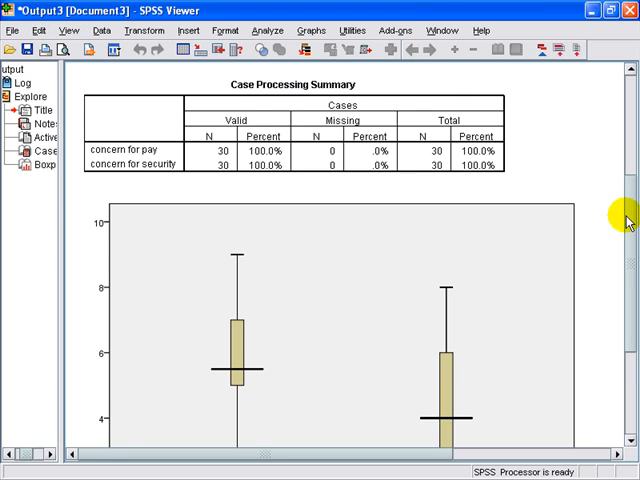
scroll("down", 3)
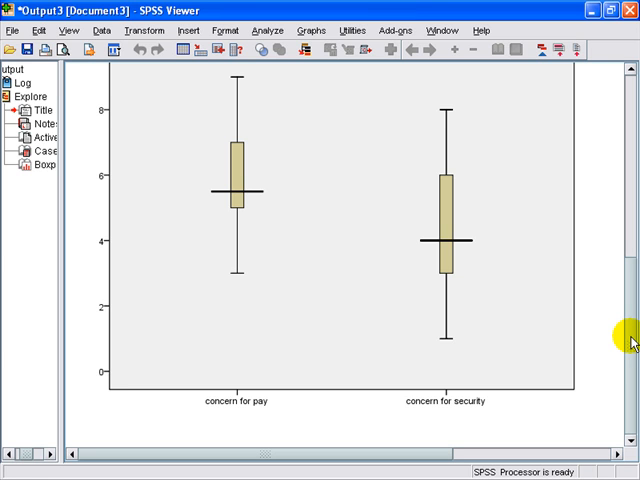
mouse_move(533, 133)
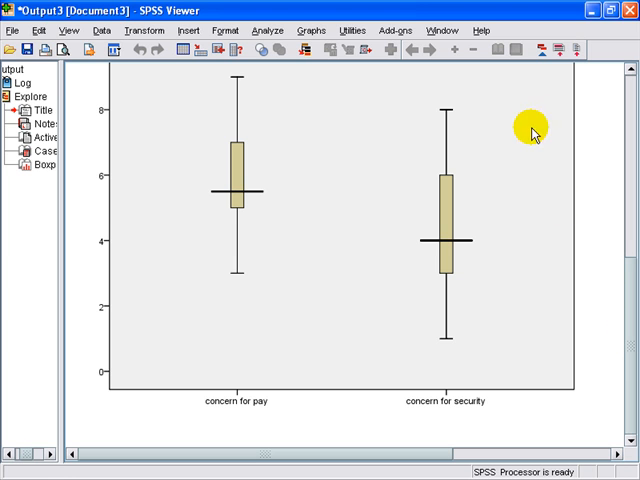